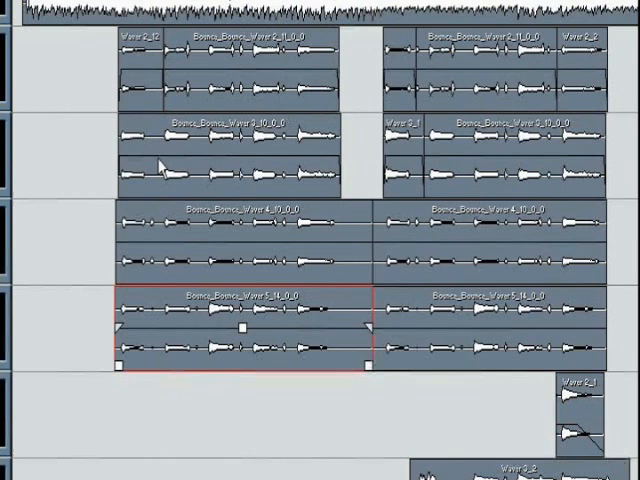
{"action": "mouse_move", "coordinate": [616, 164]}
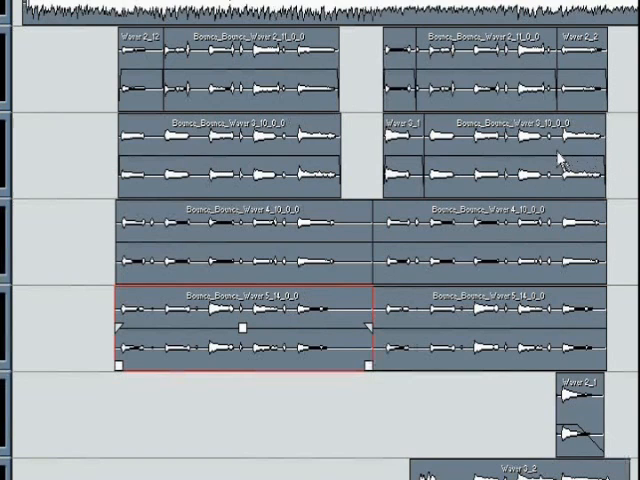
{"action": "mouse_move", "coordinate": [628, 160]}
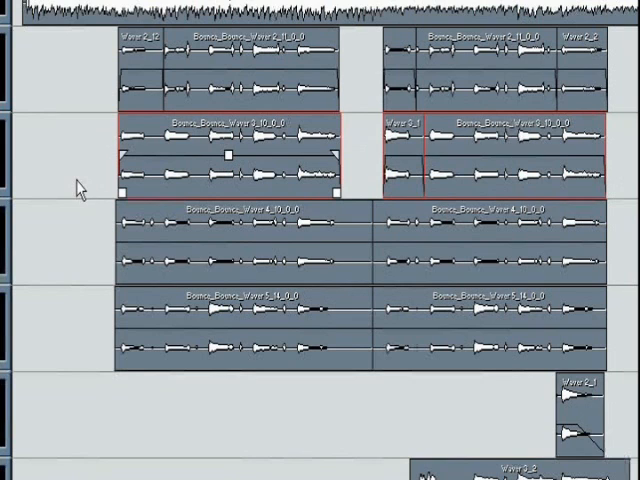
{"action": "mouse_move", "coordinate": [84, 130]}
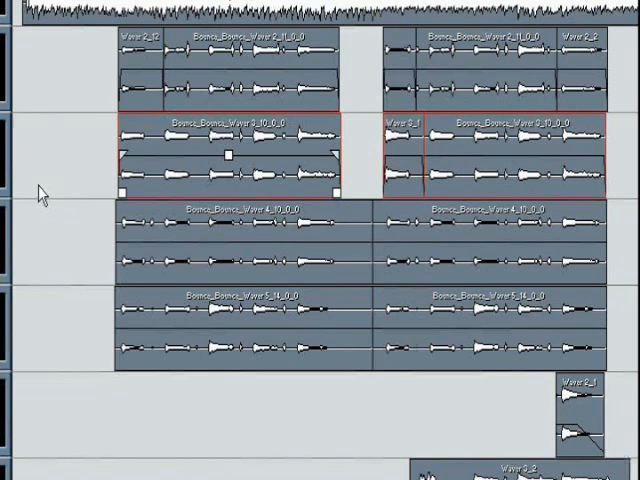
{"action": "mouse_move", "coordinate": [172, 150]}
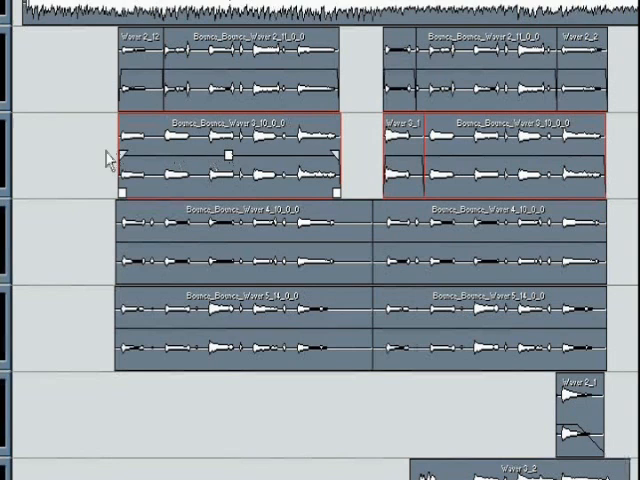
{"action": "mouse_move", "coordinate": [200, 152]}
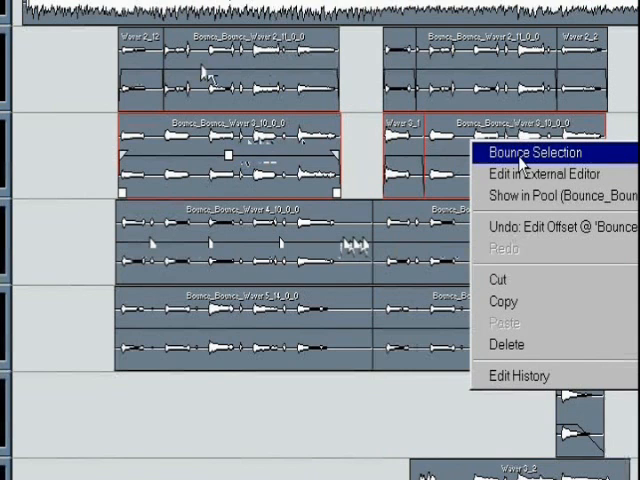
Bounce the selected parts on the second track into one continuous clip.
{"action": "left_click", "coordinate": [540, 152]}
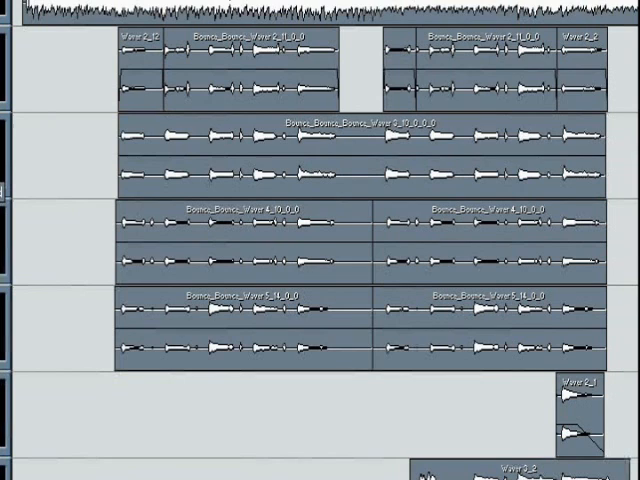
{"action": "mouse_move", "coordinate": [42, 136]}
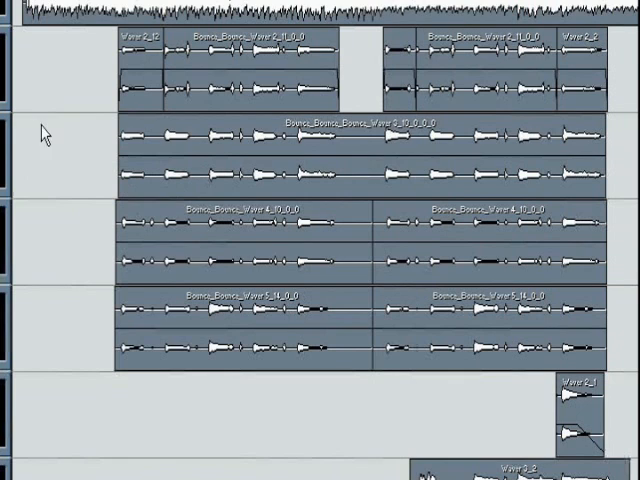
{"action": "mouse_move", "coordinate": [30, 148]}
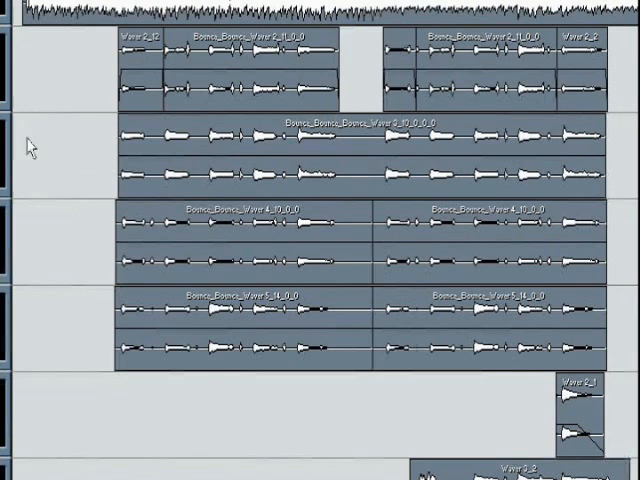
{"action": "mouse_move", "coordinate": [160, 70]}
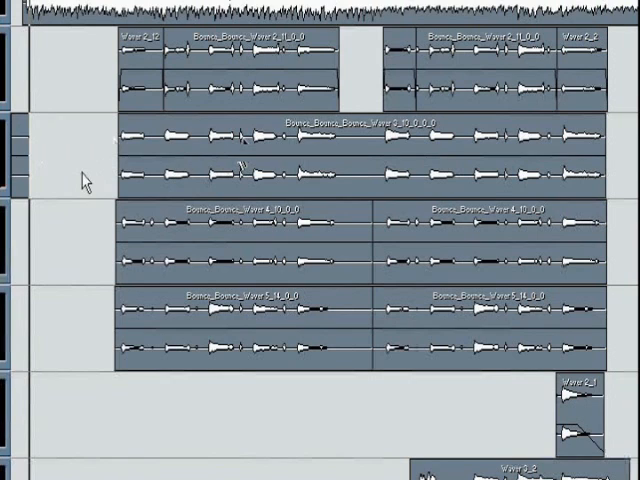
{"action": "mouse_move", "coordinate": [22, 152]}
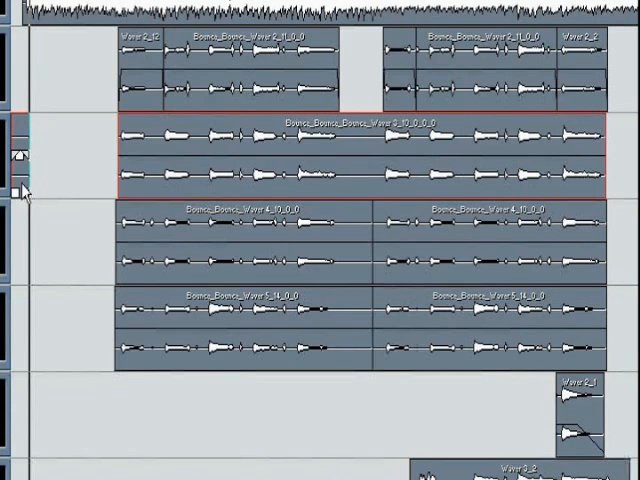
{"action": "mouse_move", "coordinate": [402, 188]}
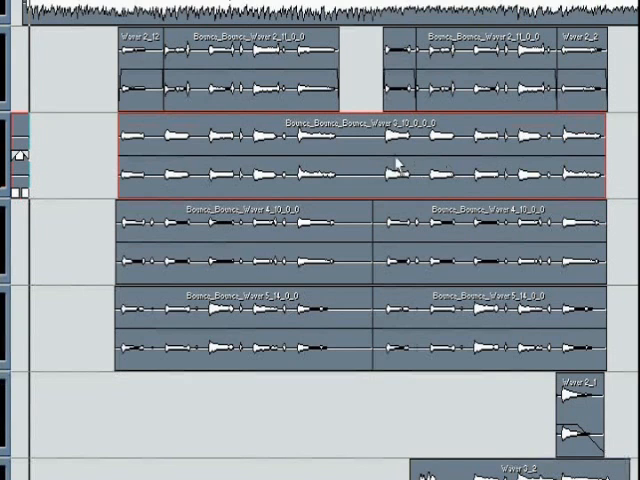
Re-bounce the second track's part into a new single synced file via Bounce Selection.
{"action": "right_click", "coordinate": [400, 164]}
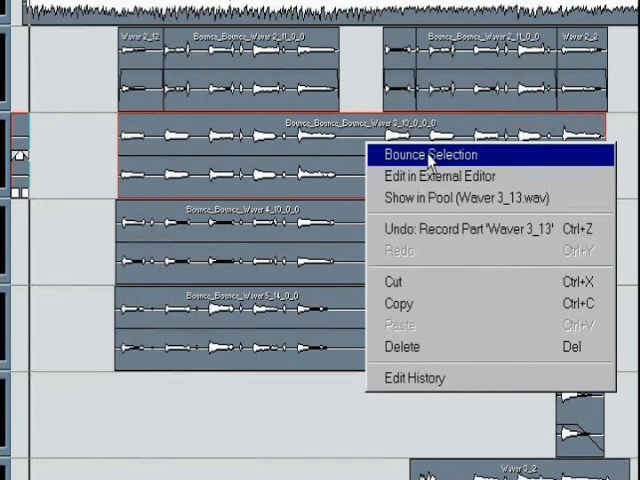
{"action": "left_click", "coordinate": [424, 156]}
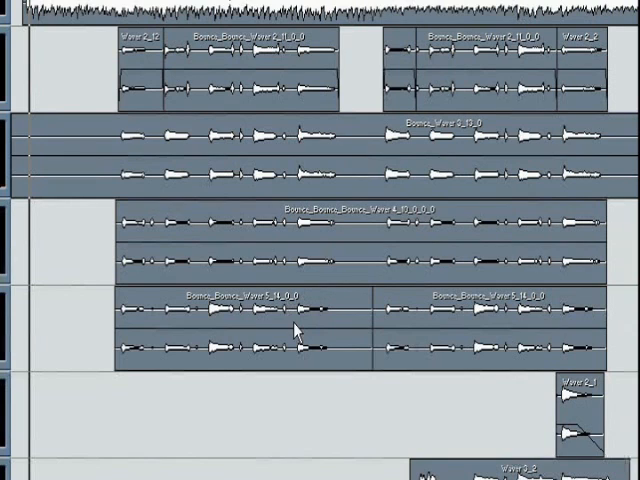
{"action": "left_click", "coordinate": [138, 76]}
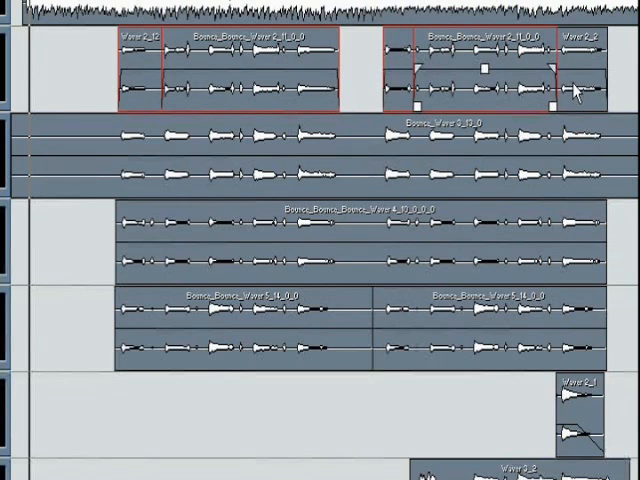
Bounce the first track's parts into one continuous clip via Bounce Selection.
{"action": "right_click", "coordinate": [578, 90]}
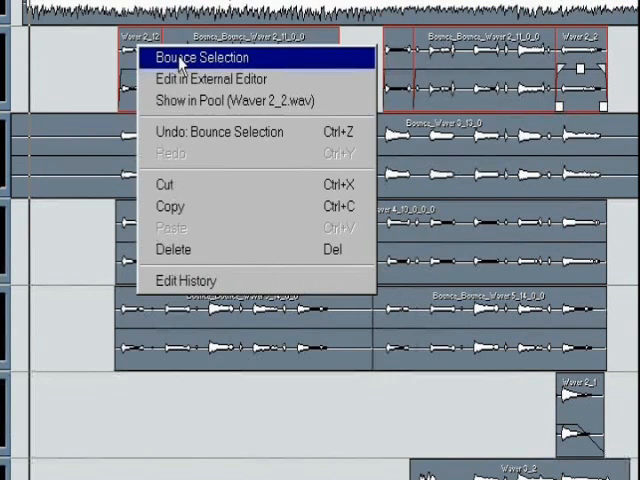
{"action": "left_click", "coordinate": [196, 56]}
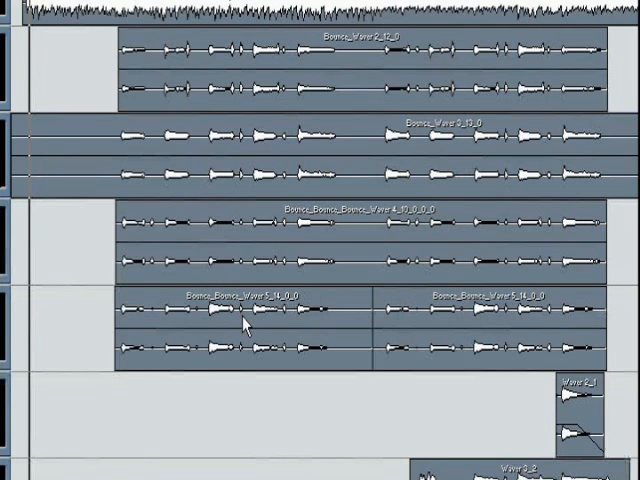
{"action": "mouse_move", "coordinate": [216, 324]}
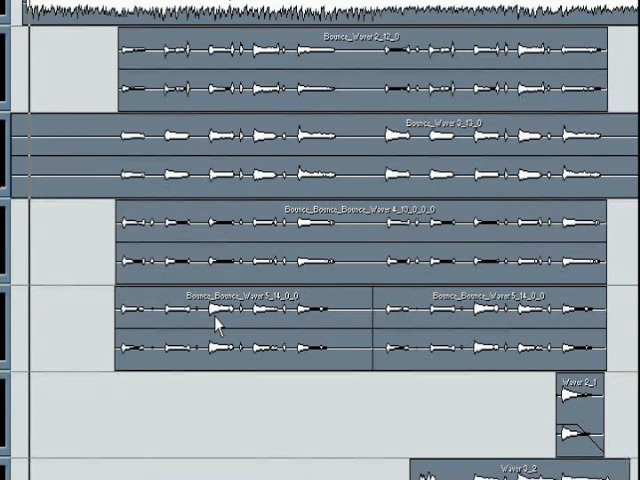
Copy the first bounced part on the fourth track from its context menu.
{"action": "left_click", "coordinate": [214, 322]}
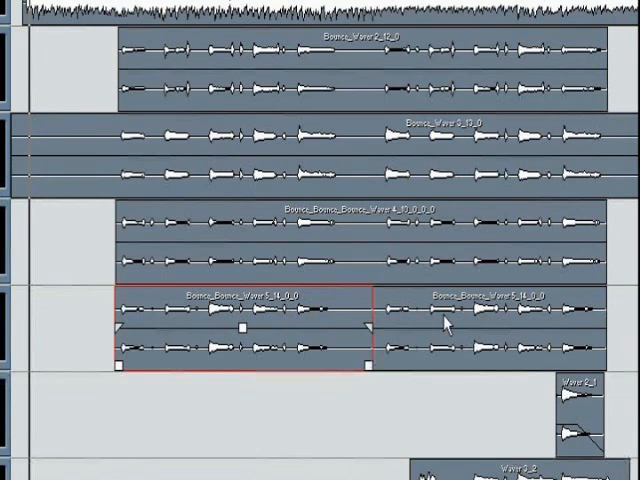
{"action": "right_click", "coordinate": [444, 324]}
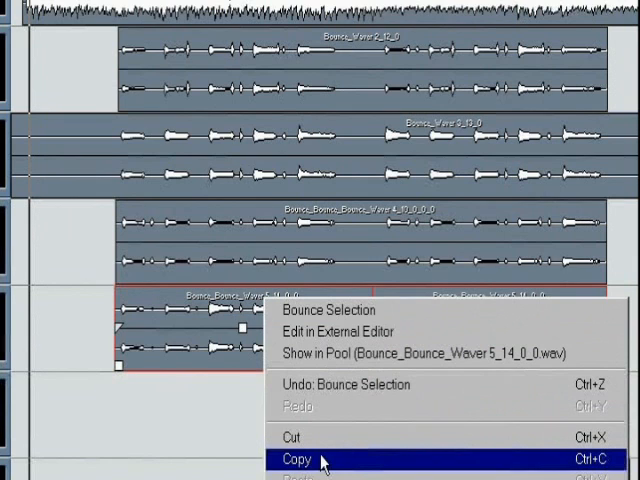
{"action": "left_click", "coordinate": [296, 452]}
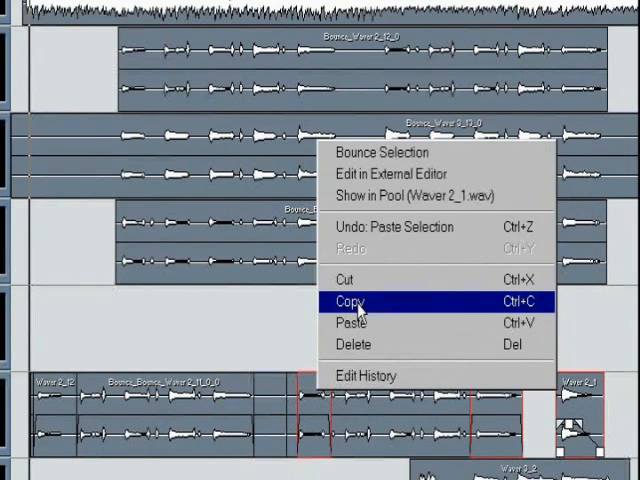
Copy the part again and select the pasted drum loop parts on the fifth track.
{"action": "left_click", "coordinate": [356, 300]}
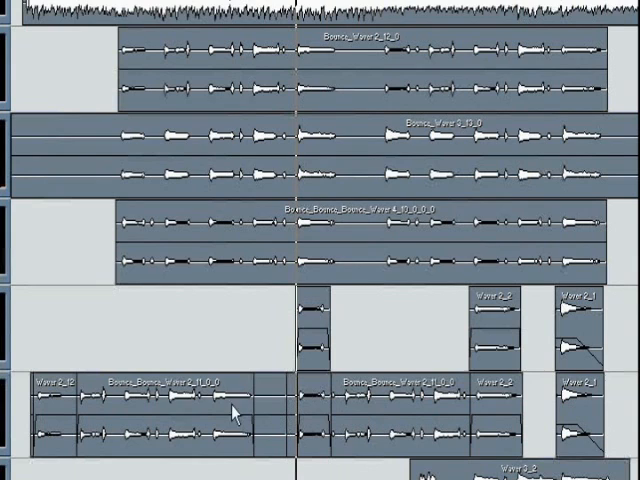
{"action": "left_click", "coordinate": [40, 390]}
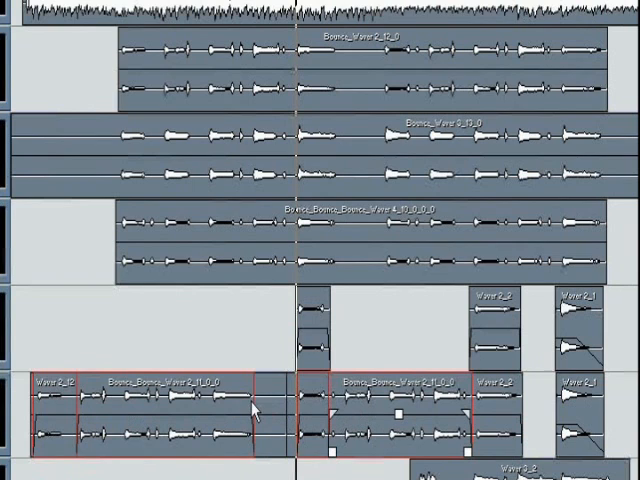
Copy the fifth track's drum loop parts and paste them at the empty start of the fourth track.
{"action": "right_click", "coordinate": [256, 412]}
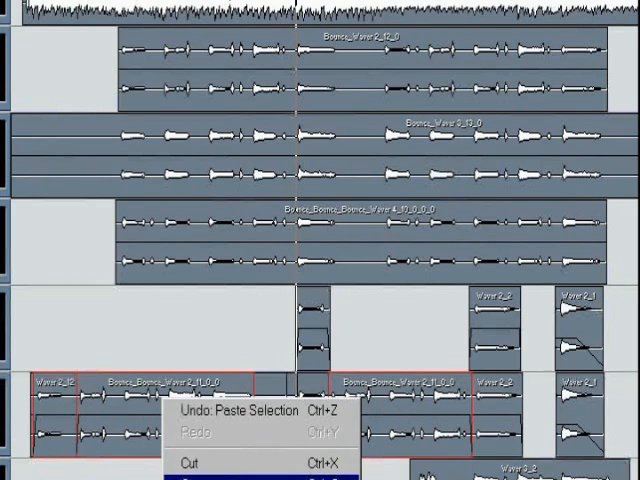
{"action": "left_click", "coordinate": [92, 348]}
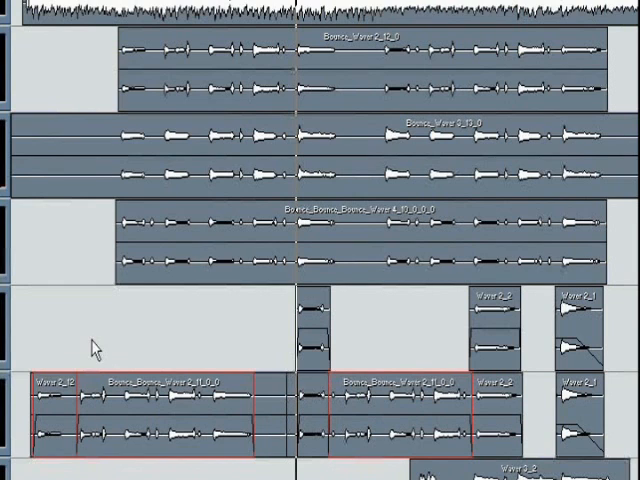
{"action": "right_click", "coordinate": [92, 348]}
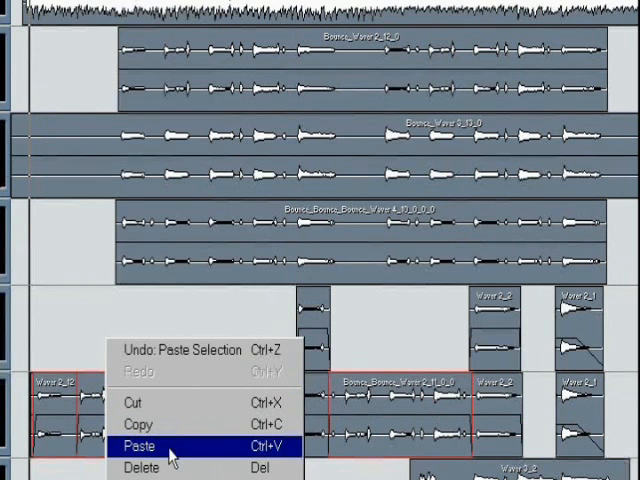
{"action": "left_click", "coordinate": [140, 438]}
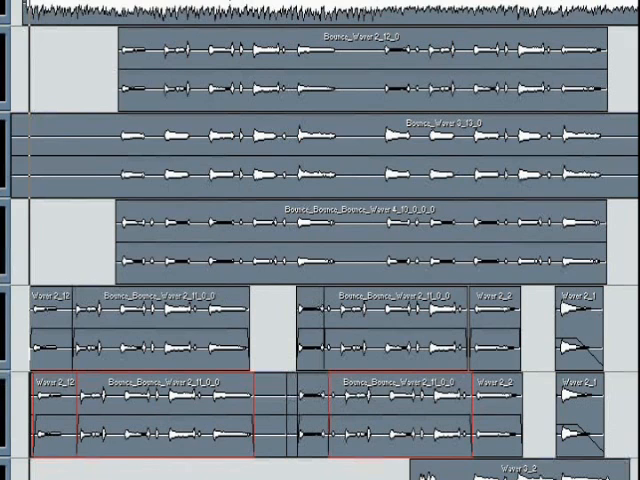